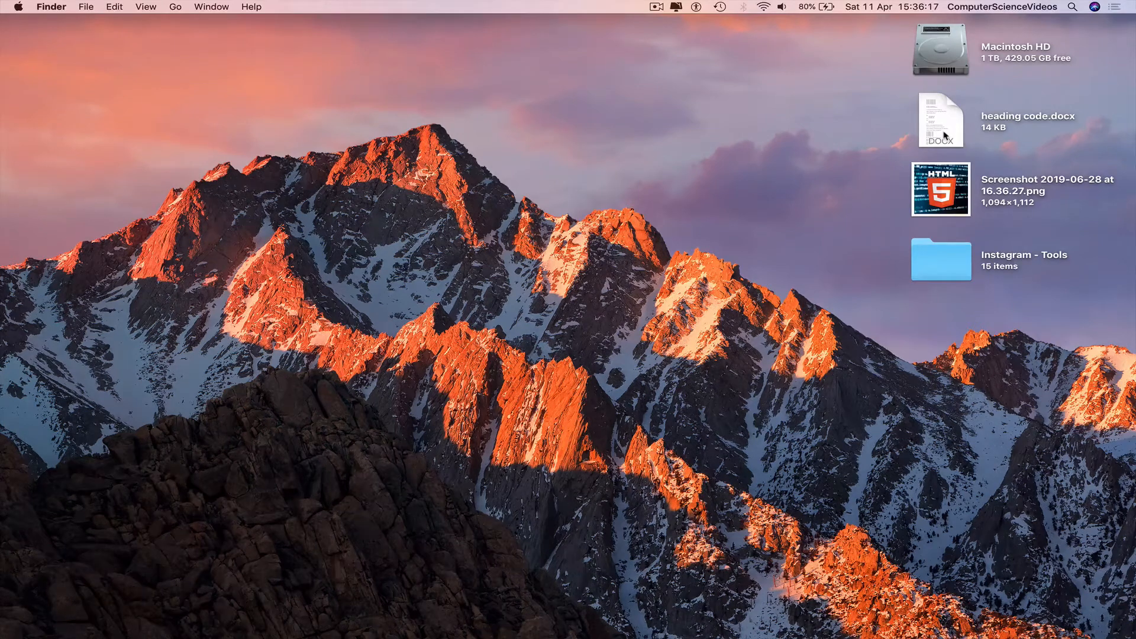
{"action": "mouse_move", "coordinate": [682, 236]}
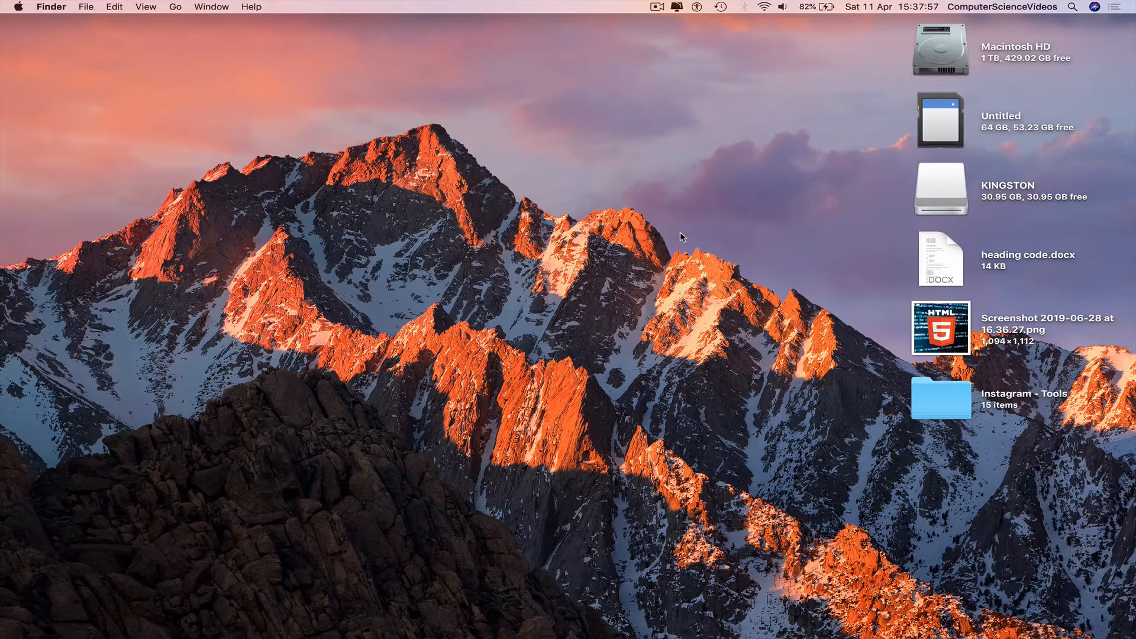
- Arrange the empty KINGSTON drive on the left and the Untitled SD card's folders on the right
{"action": "double_click", "coordinate": [940, 189]}
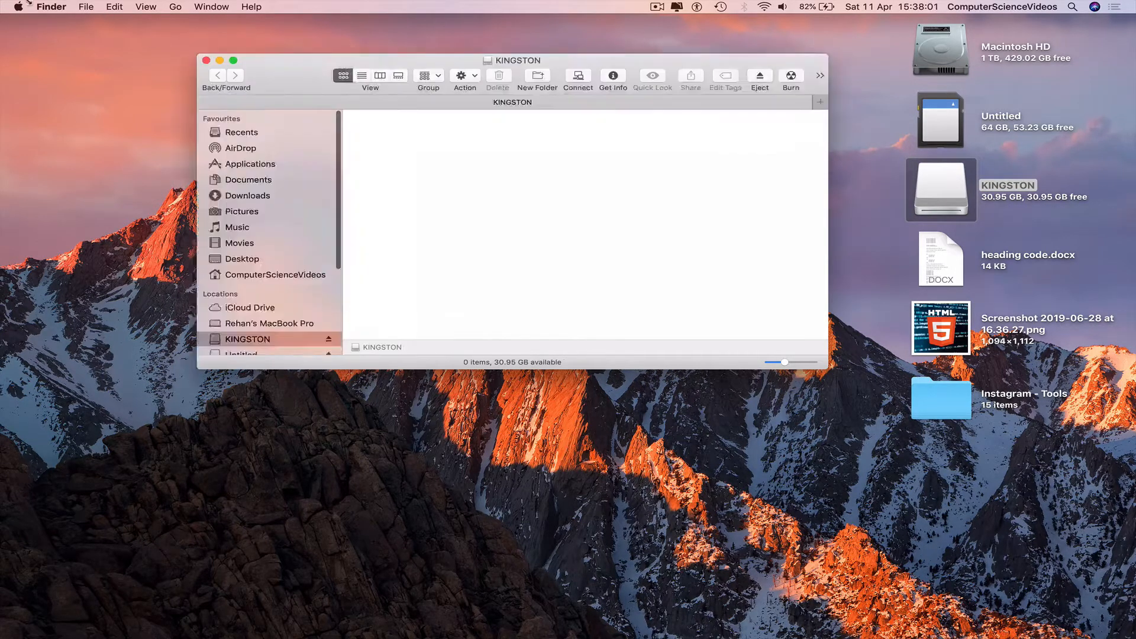
{"action": "left_click", "coordinate": [232, 60]}
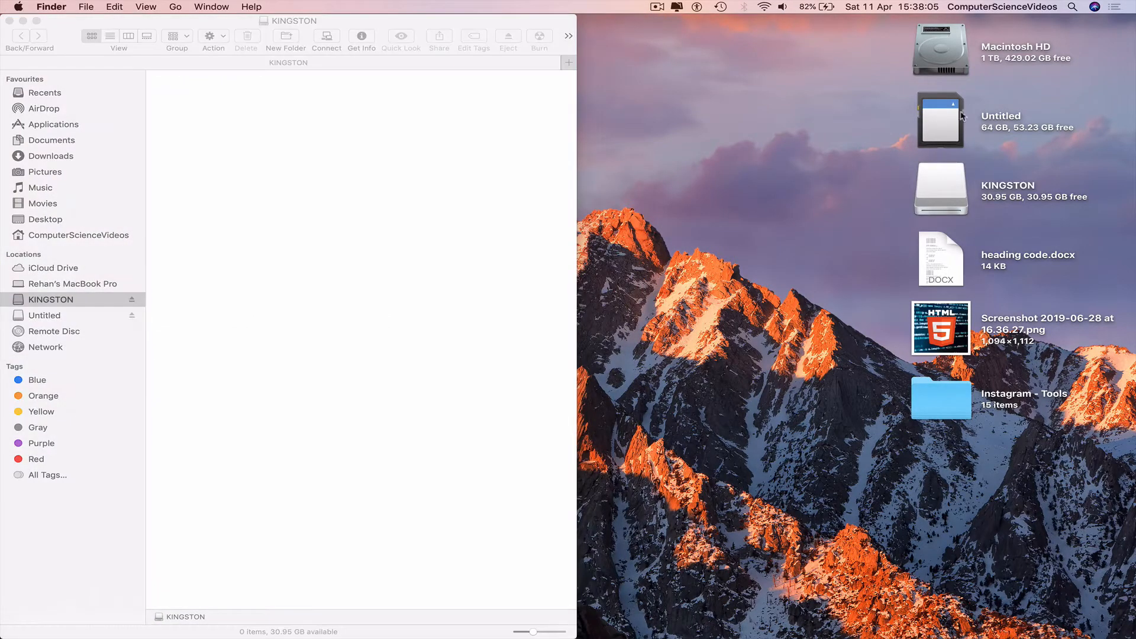
{"action": "double_click", "coordinate": [939, 119]}
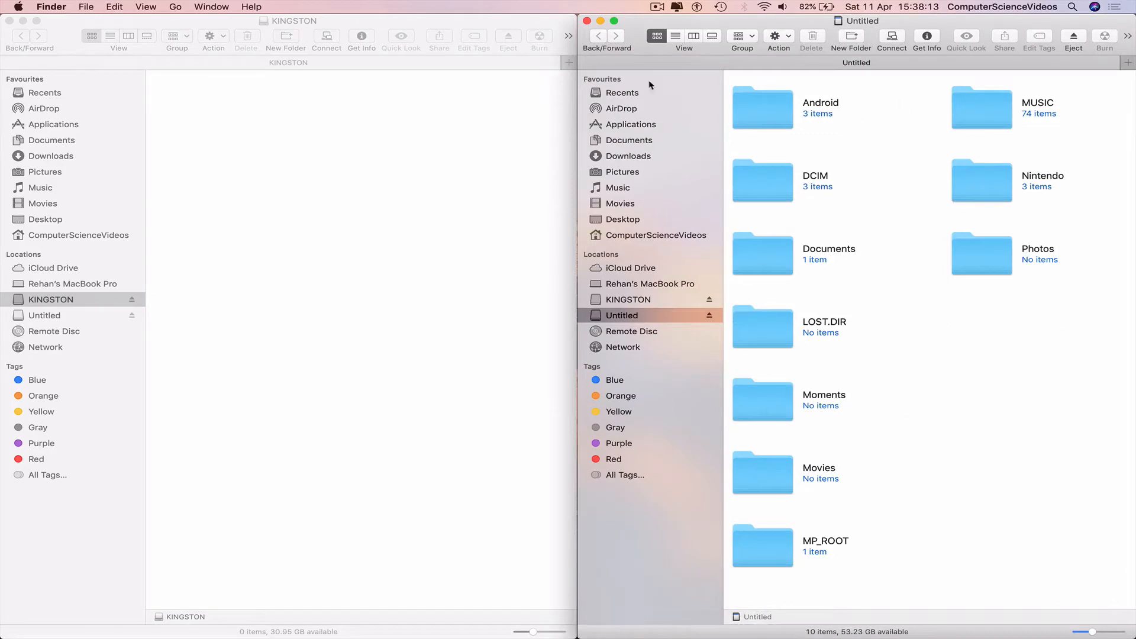
{"action": "mouse_move", "coordinate": [925, 139]}
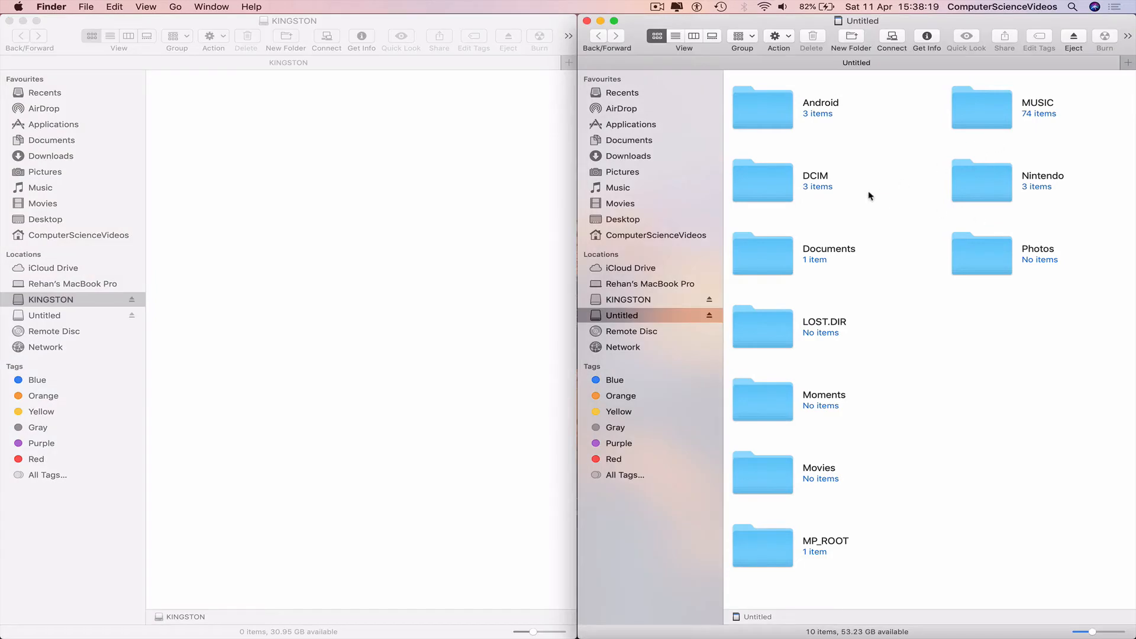
- Copy the photo 20200227_170542.jpg from DCIM/Camera toward the KINGSTON drive
{"action": "left_click", "coordinate": [762, 181]}
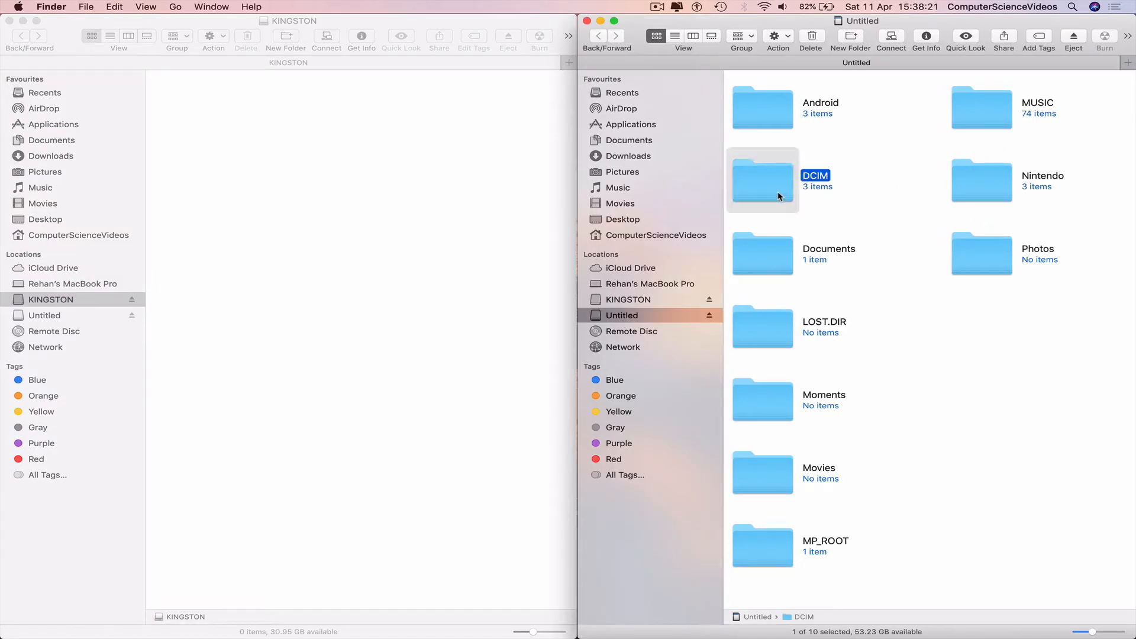
{"action": "double_click", "coordinate": [761, 180]}
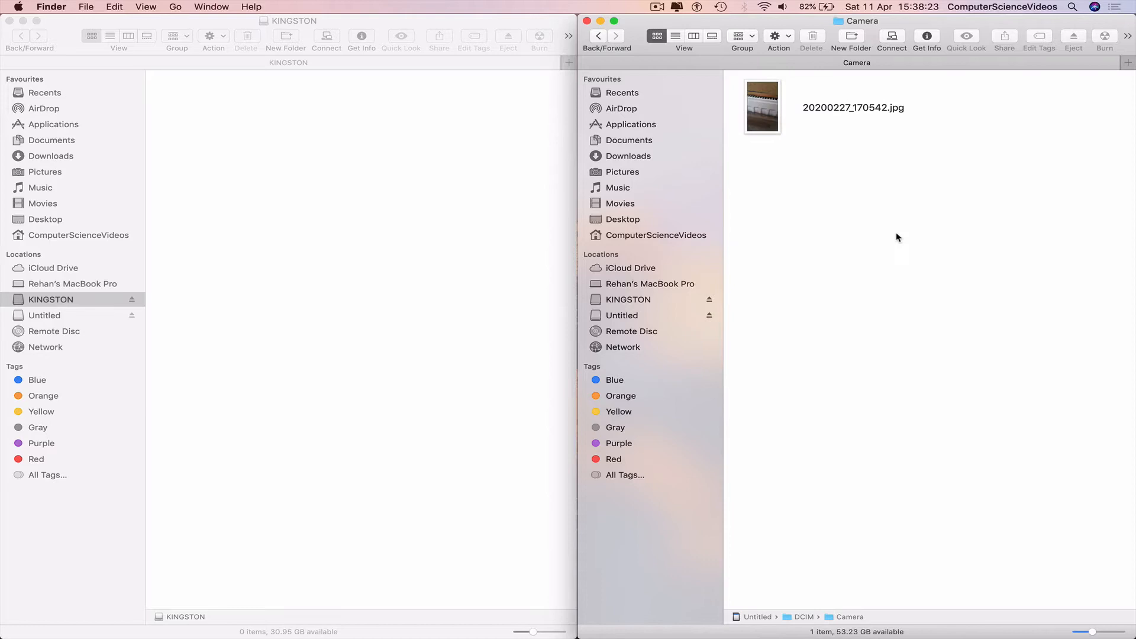
{"action": "right_click", "coordinate": [761, 105]}
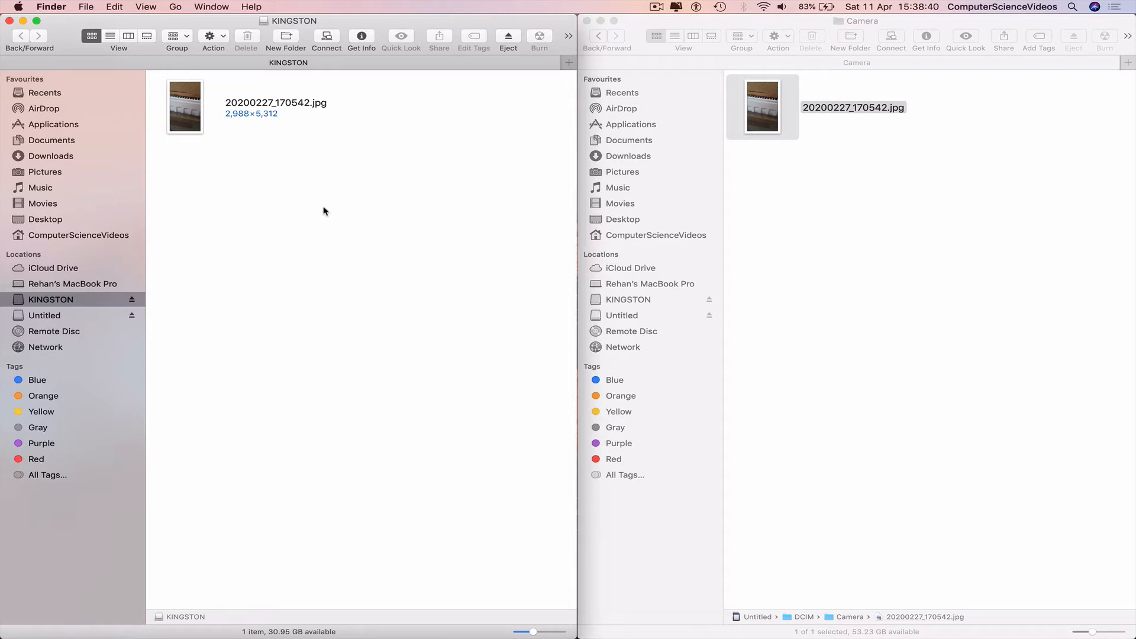
{"action": "mouse_move", "coordinate": [478, 210]}
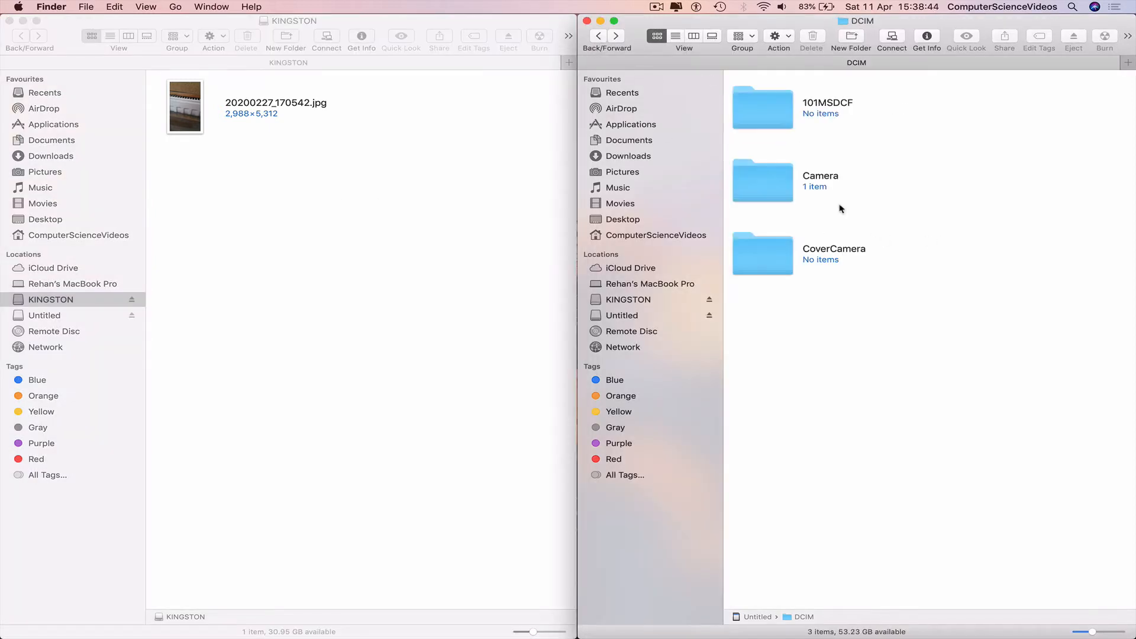
- Copy the 'Straight Outta Compton' (Deluxe Version) album folder from the card's MUSIC folder
{"action": "left_click", "coordinate": [621, 314]}
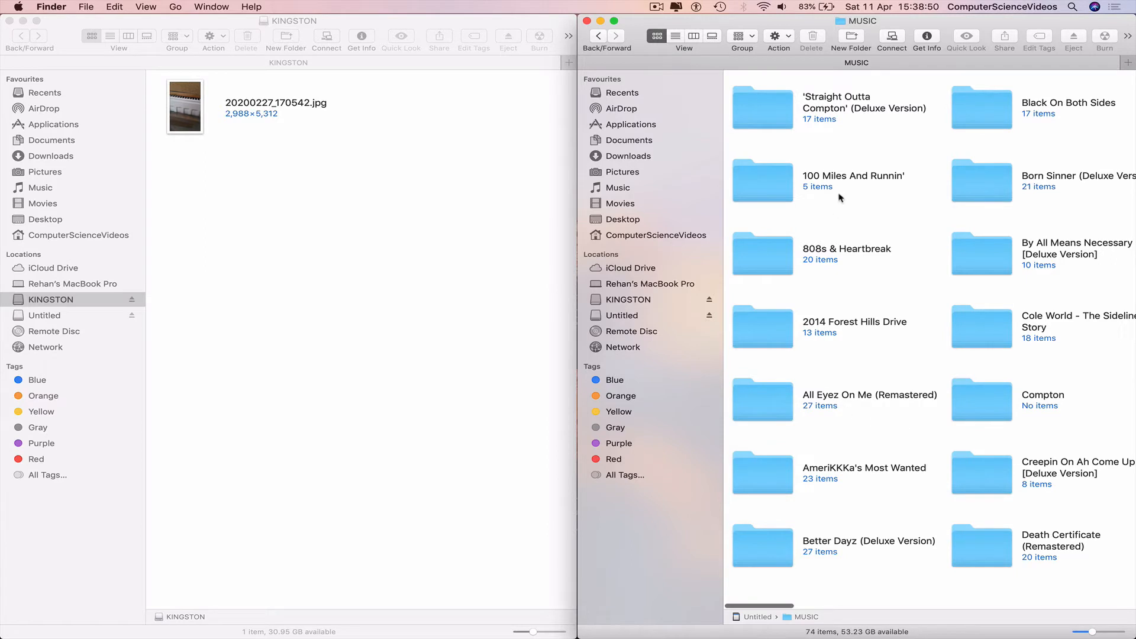
{"action": "left_click", "coordinate": [763, 109]}
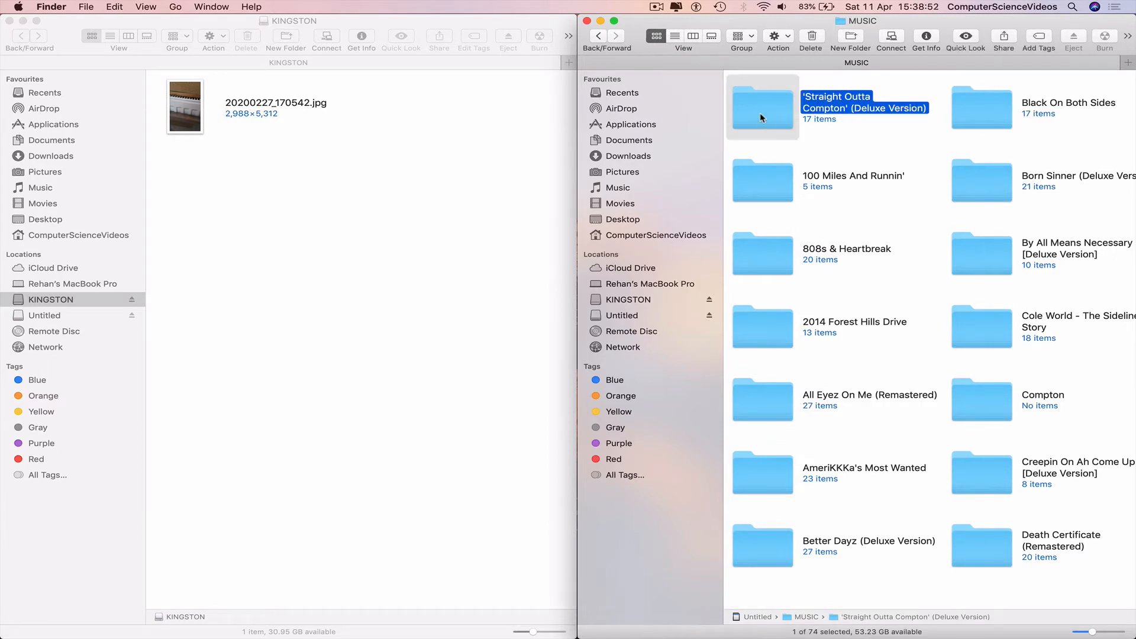
{"action": "right_click", "coordinate": [761, 118]}
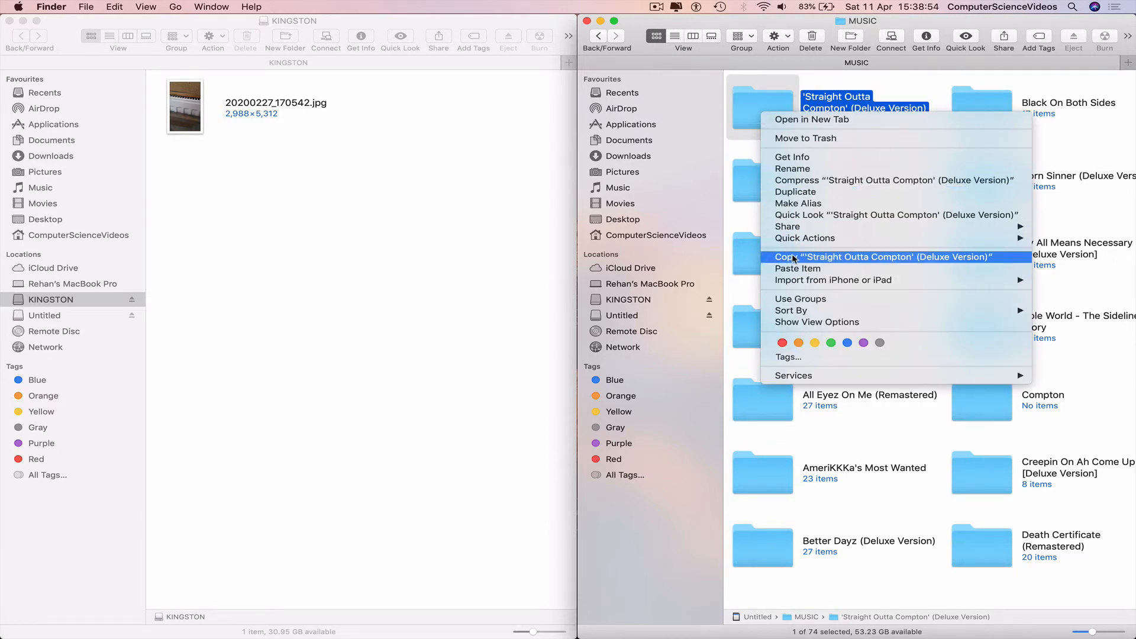
{"action": "left_click", "coordinate": [881, 257]}
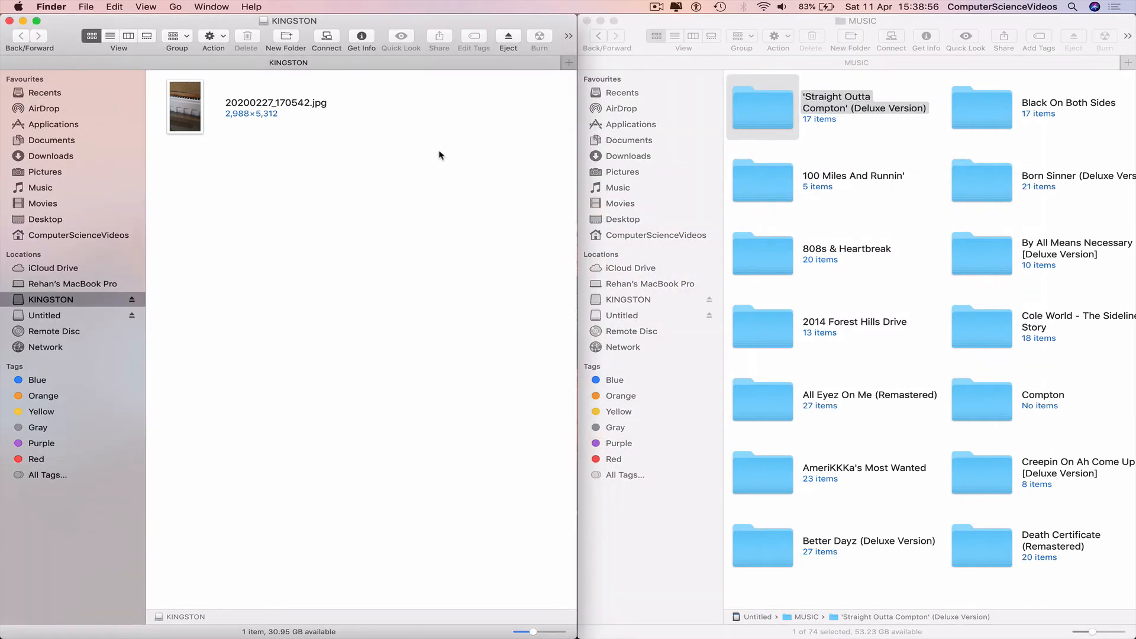
- Paste the album folder into KINGSTON beside the photo and return to the card's top level
{"action": "right_click", "coordinate": [438, 155]}
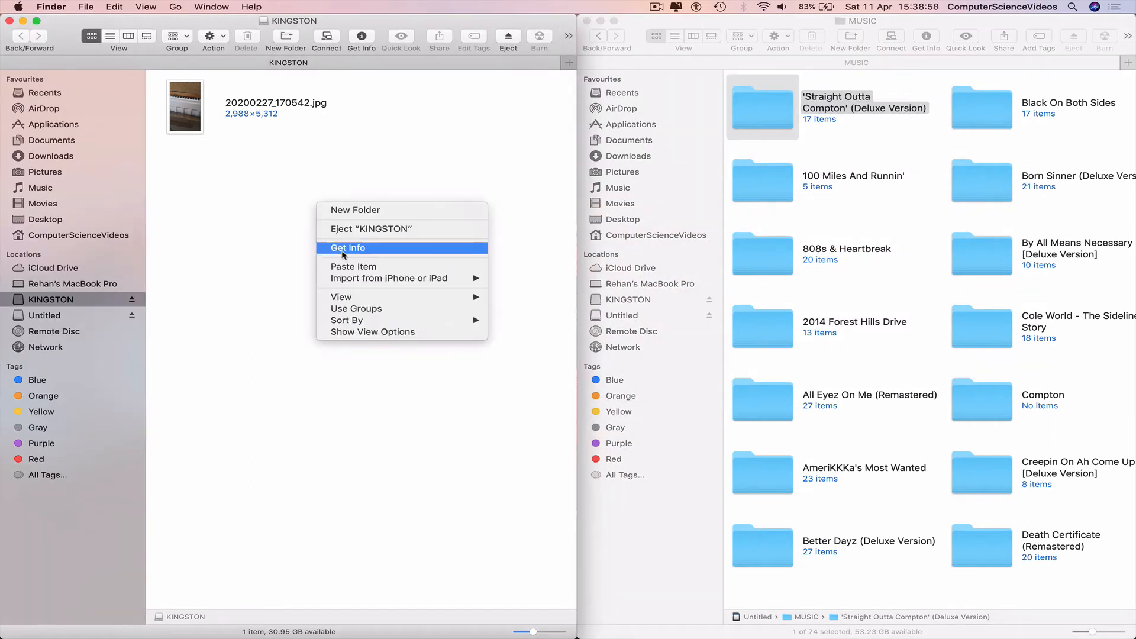
{"action": "mouse_move", "coordinate": [368, 266]}
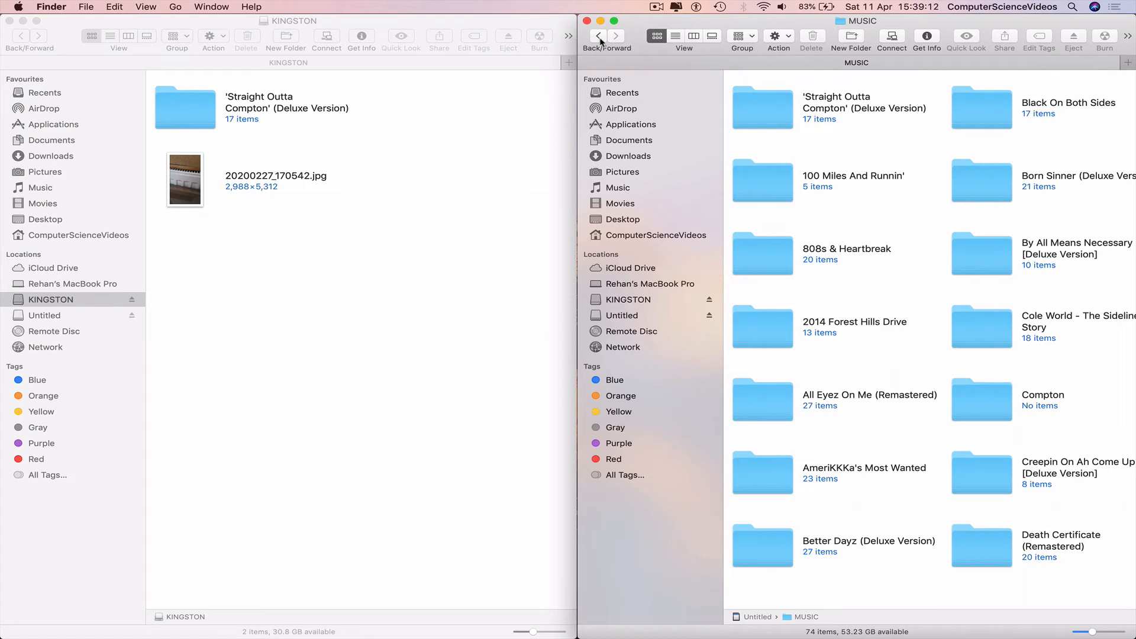
{"action": "left_click", "coordinate": [621, 315]}
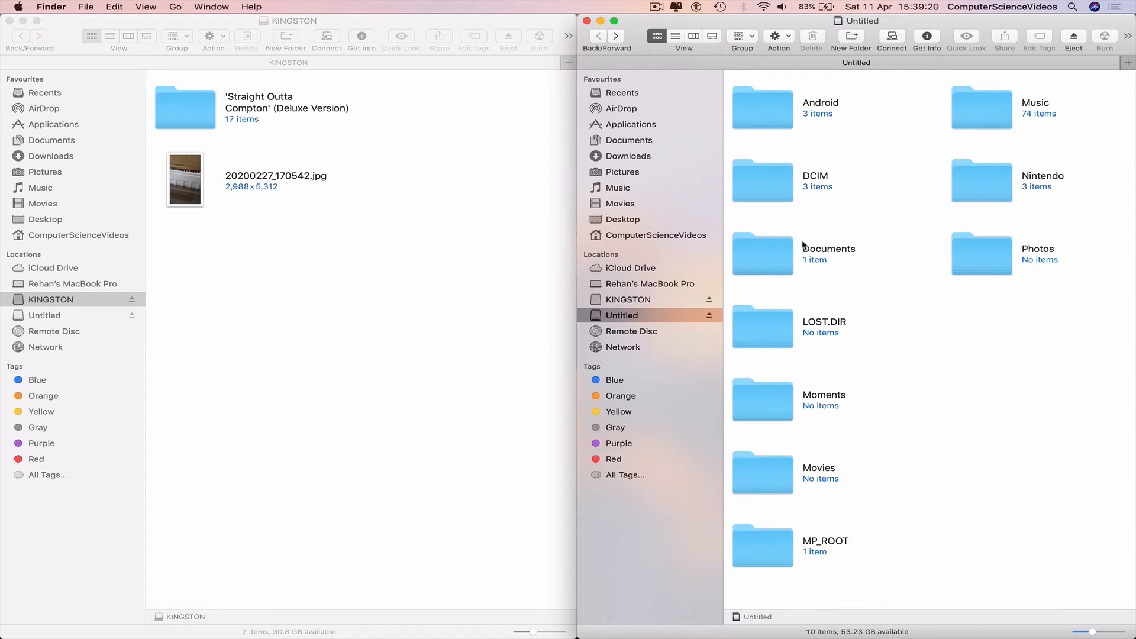
{"action": "mouse_move", "coordinate": [851, 203]}
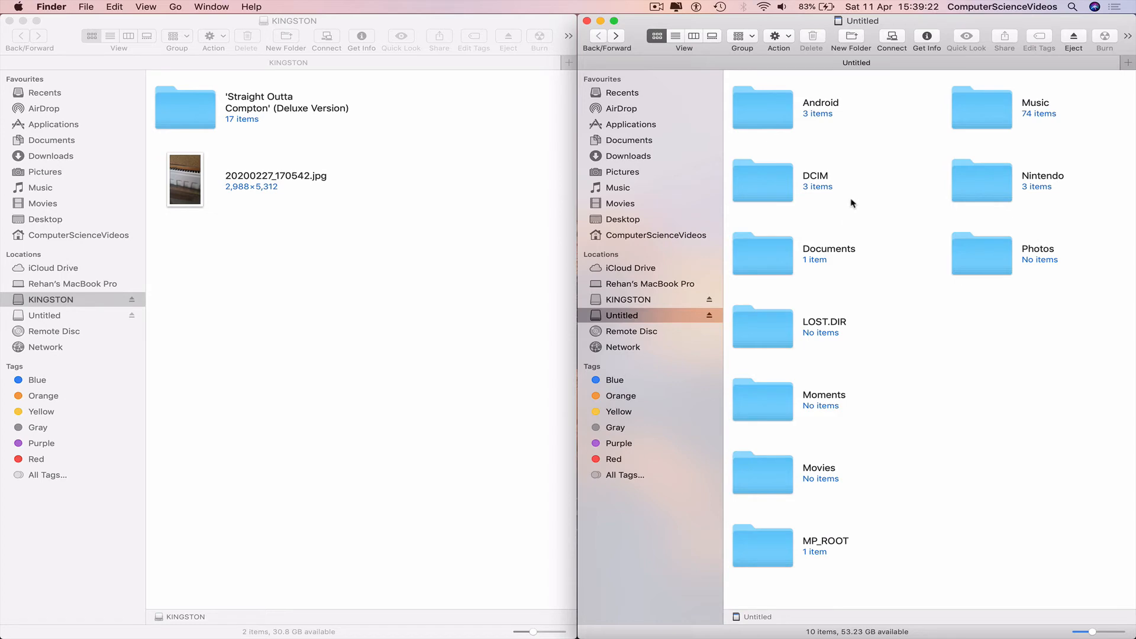
- Close the Finder windows, leaving KINGSTON on the desktop with 30.8 GB free and no SD card
{"action": "left_click", "coordinate": [588, 20]}
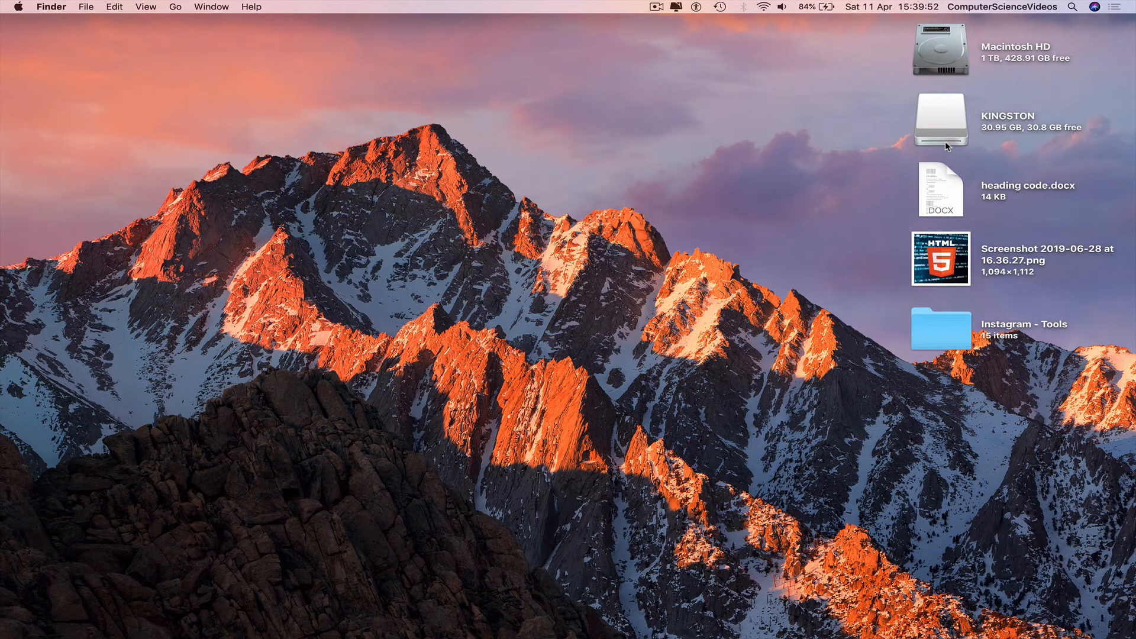
- Reopen KINGSTON to confirm it holds the album folder and the photo
{"action": "double_click", "coordinate": [940, 119]}
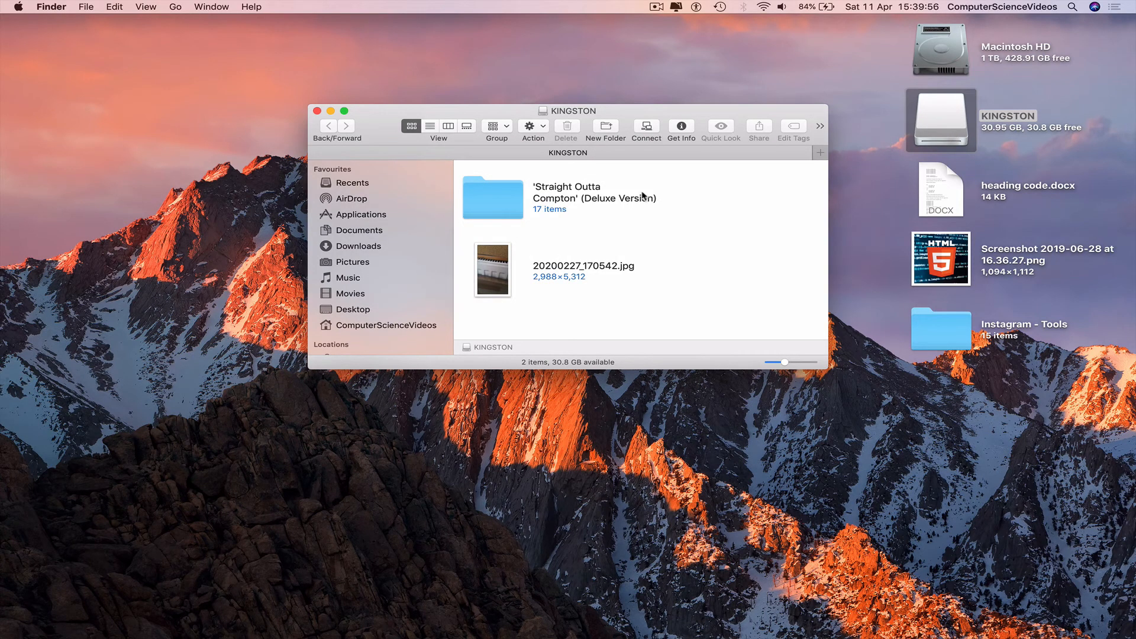
{"action": "mouse_move", "coordinate": [294, 113]}
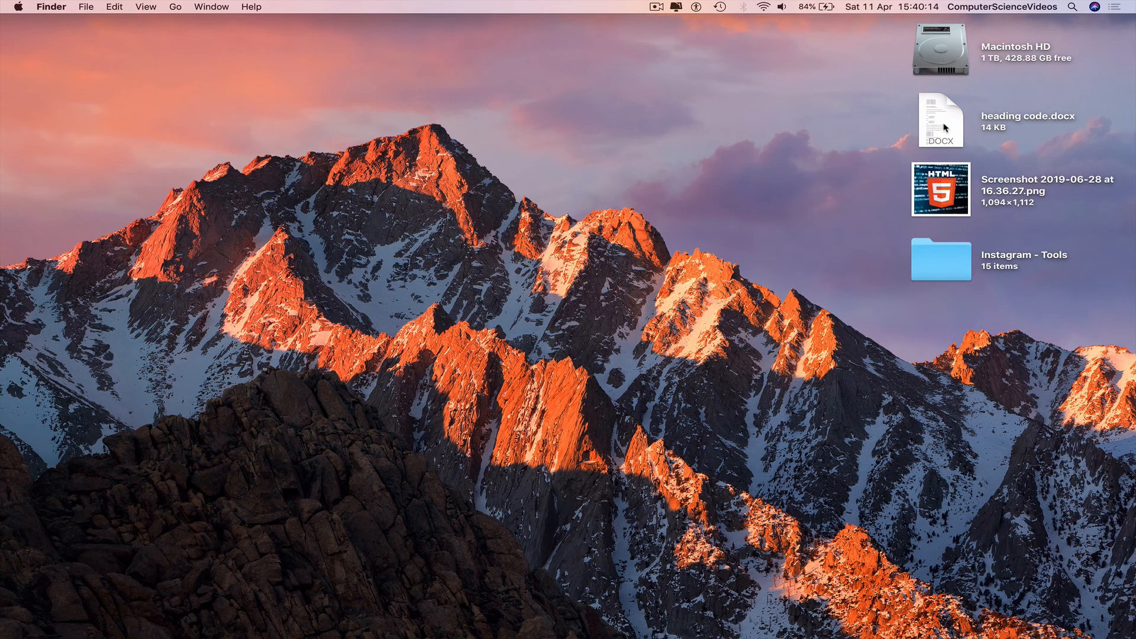
{"action": "mouse_move", "coordinate": [641, 230]}
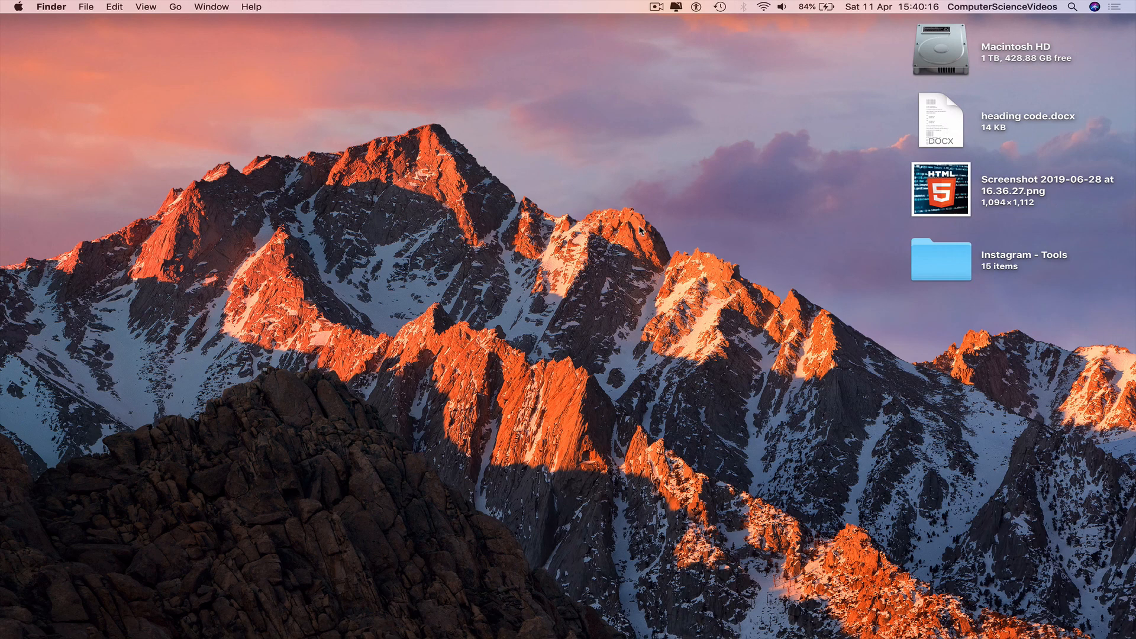